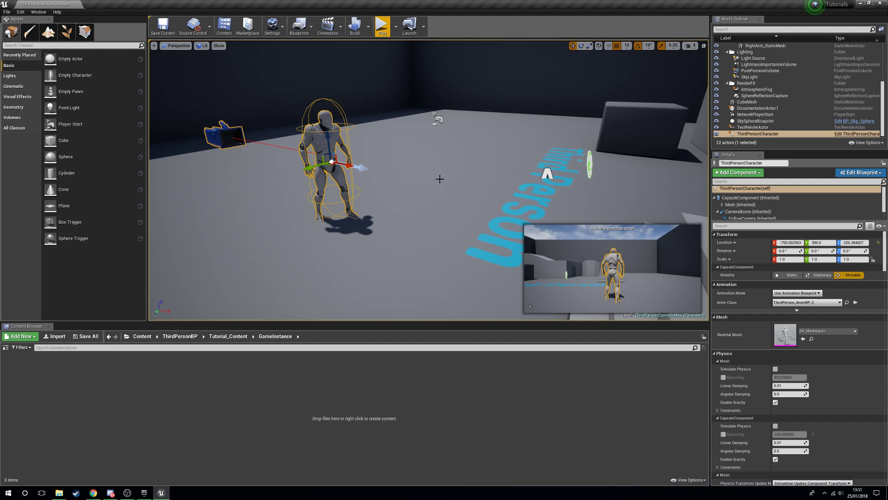
mouse_move(461, 179)
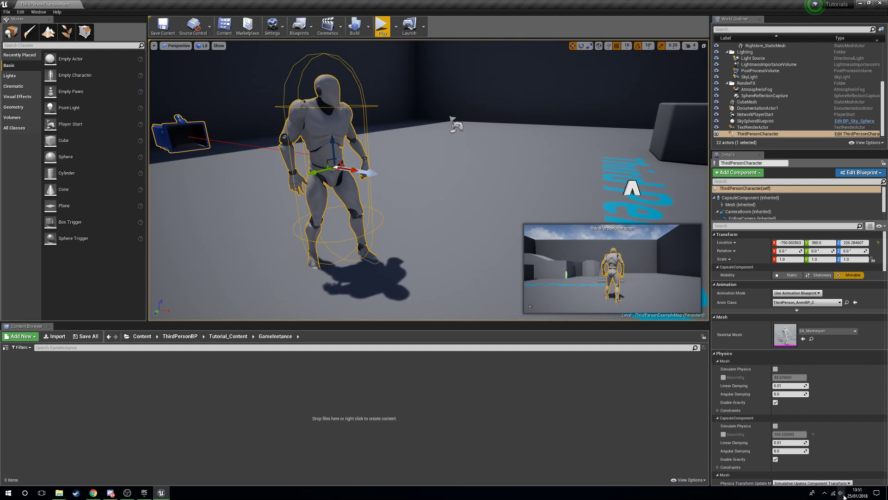
Step: Orbit the viewport around the third-person character while browsing the empty GameInstance folder
click(833, 492)
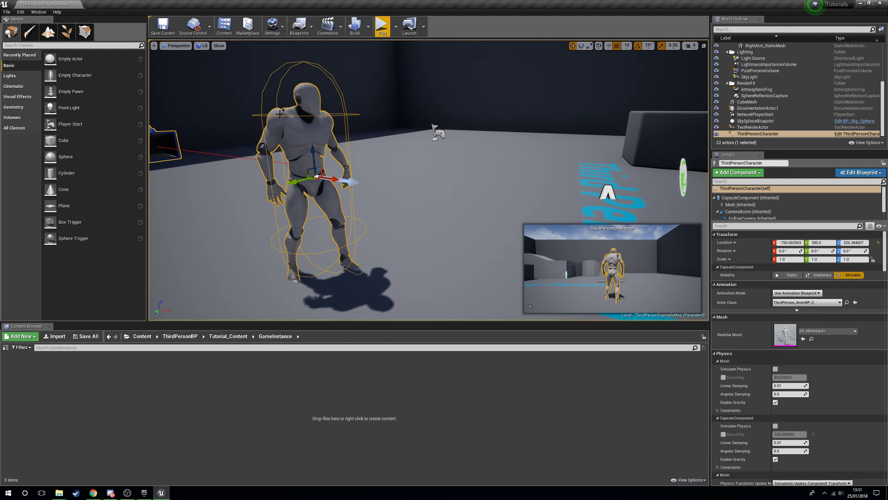
drag(337, 164, 351, 182)
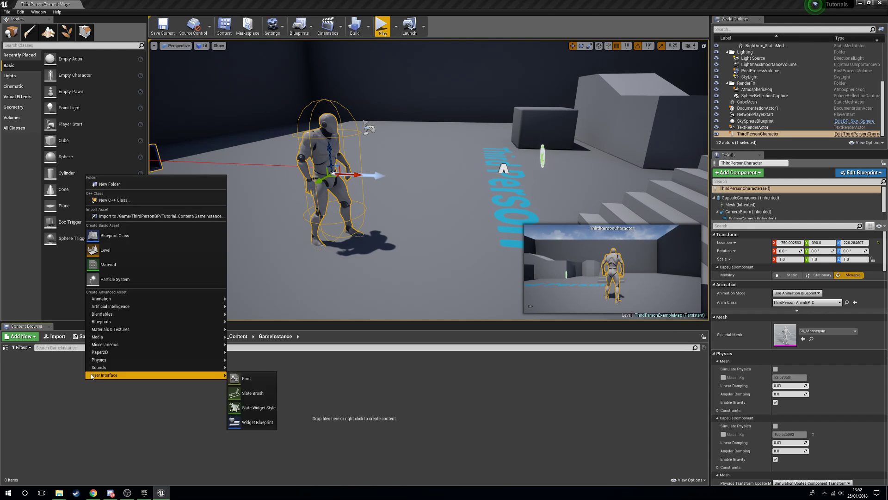
Step: Create a Blueprint Class with GameInstance as parent, found by searching 'gamein'
click(114, 235)
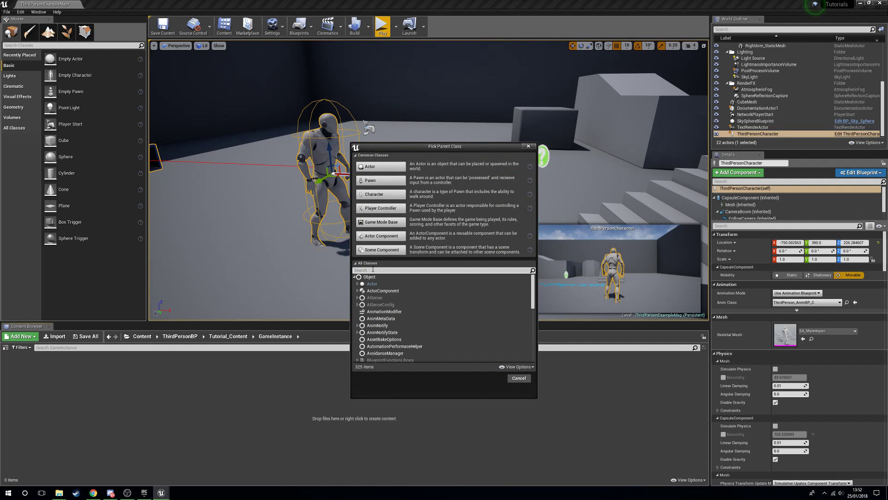
text(gamein)
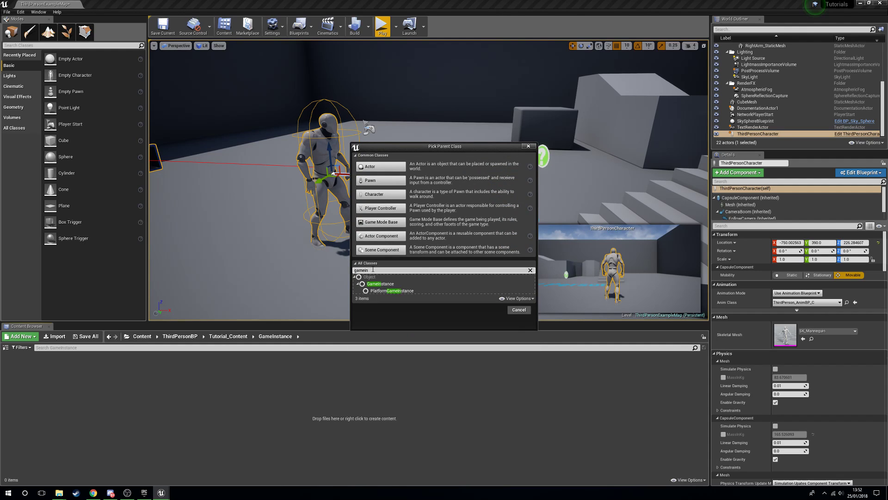
click(381, 283)
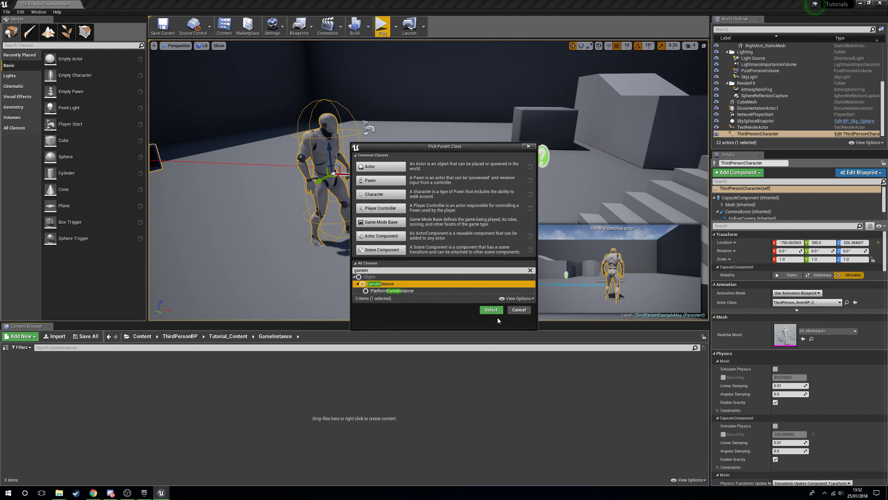
click(490, 310)
text(MyInstance)
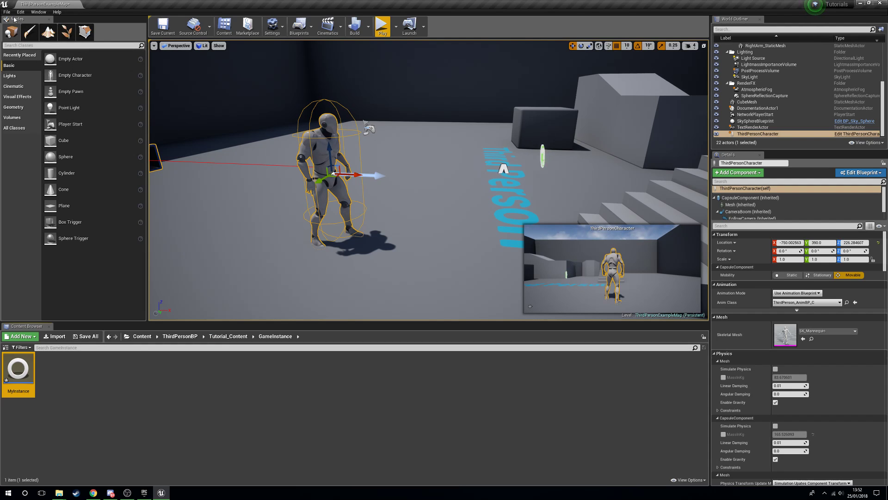
Step: Set Game Instance Class to MyInstance in Project Settings > Maps & Modes
click(20, 11)
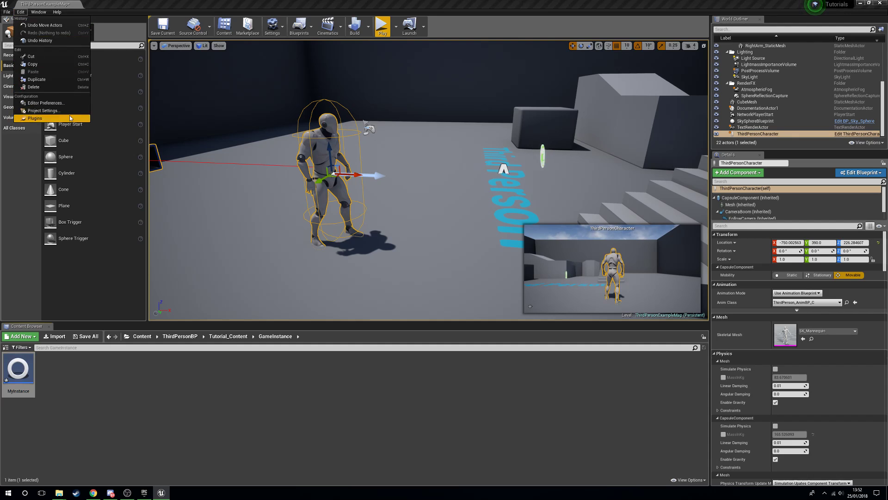
click(43, 111)
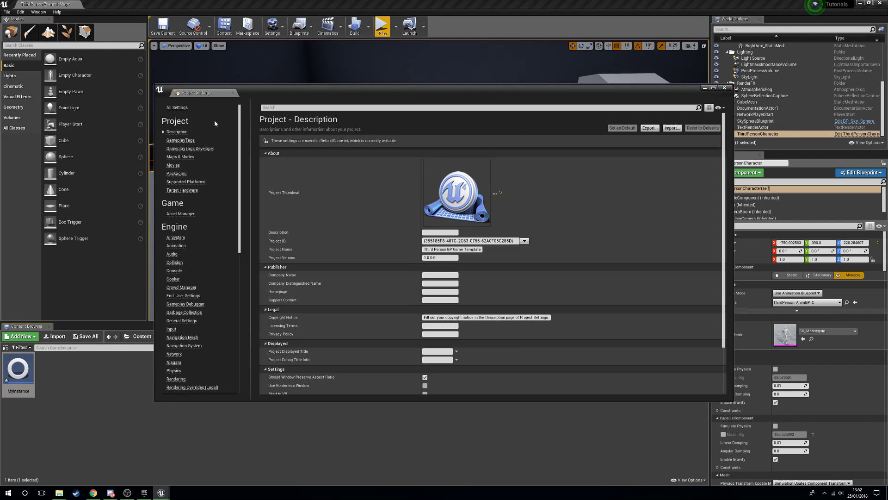
mouse_move(180, 157)
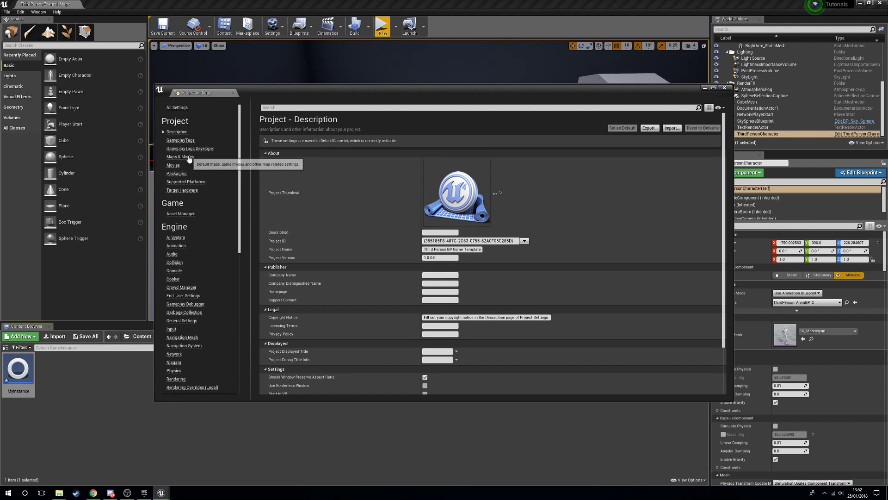
click(179, 157)
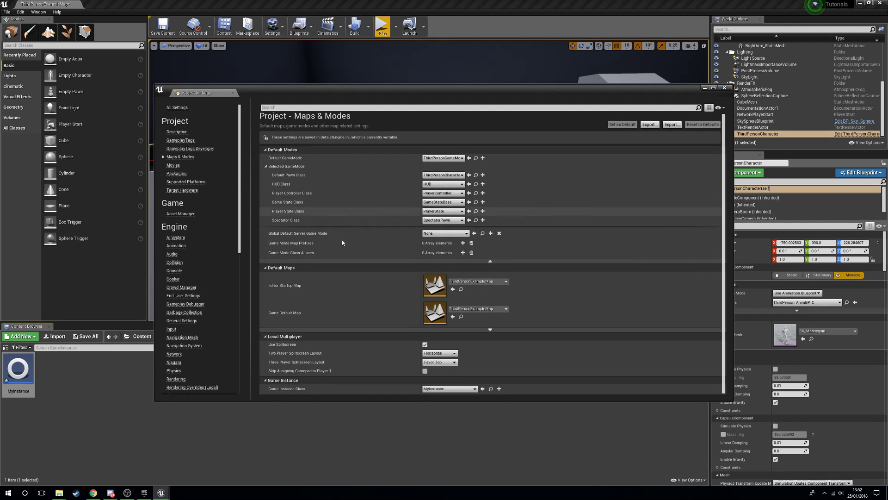
mouse_move(456, 390)
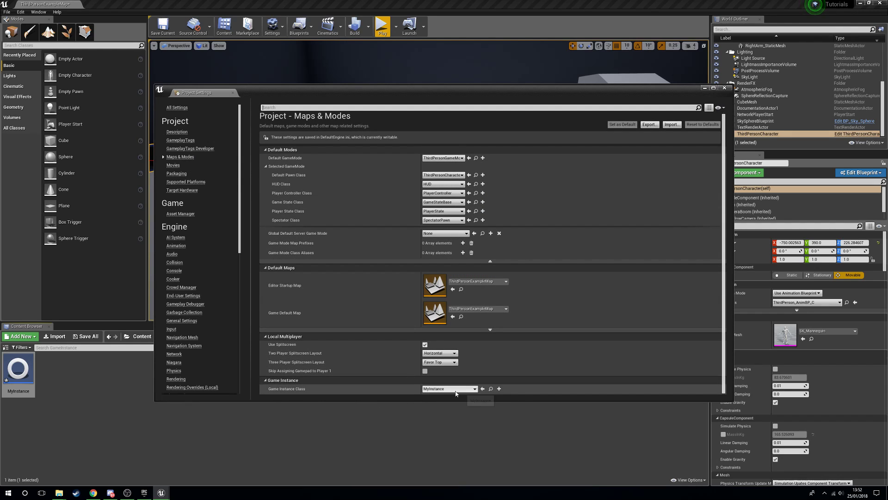
click(475, 389)
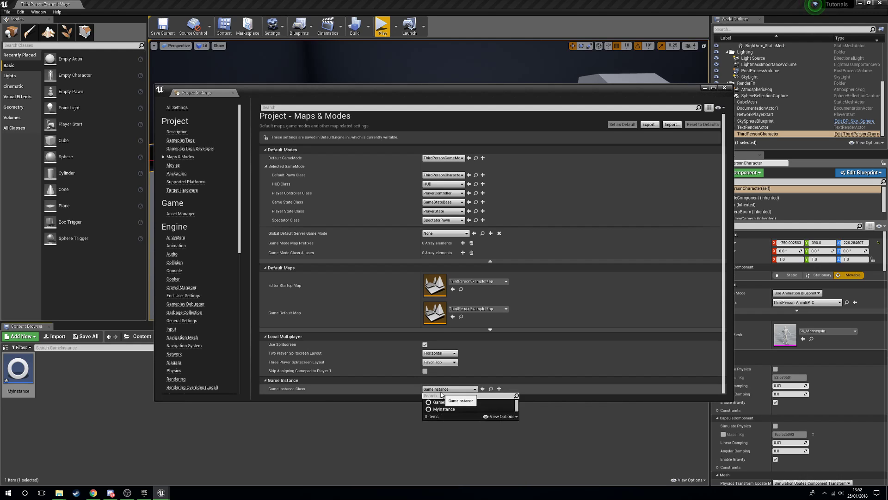
click(444, 409)
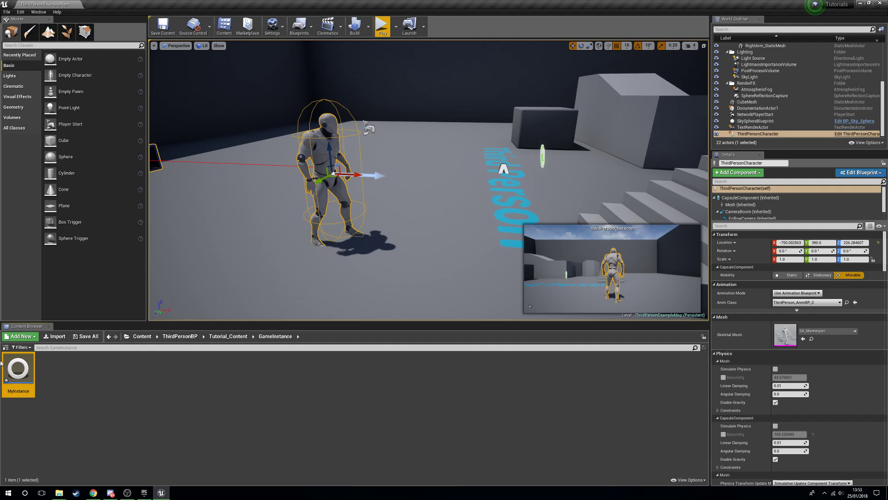
mouse_move(17, 368)
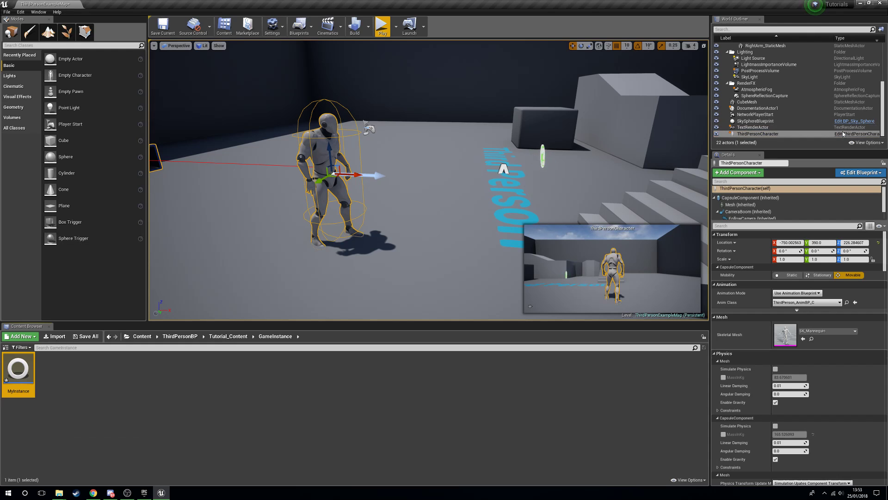
Step: In ThirdPersonCharacter, add a Left Mouse Button event and an integer variable named Clicks
click(856, 134)
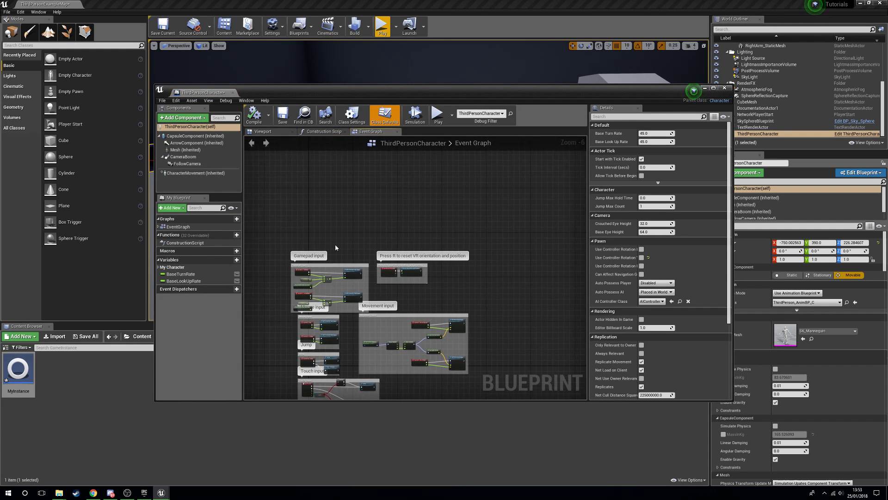
right_click(348, 233)
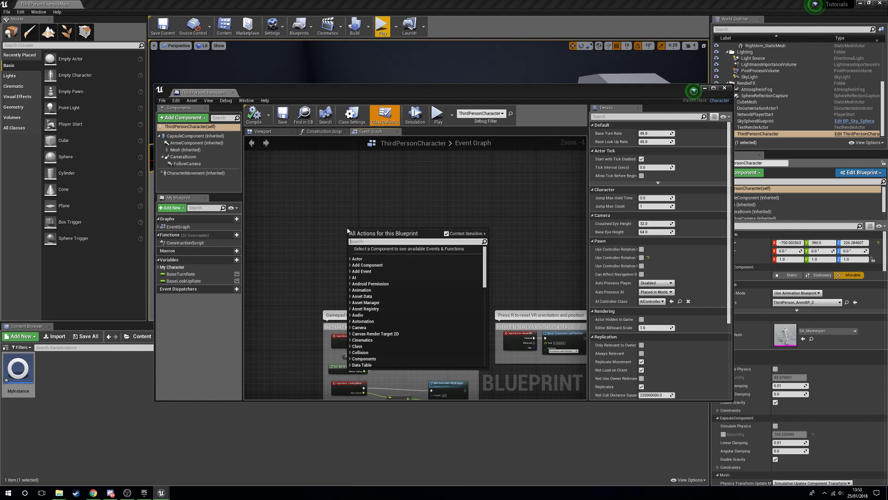
text(left mous)
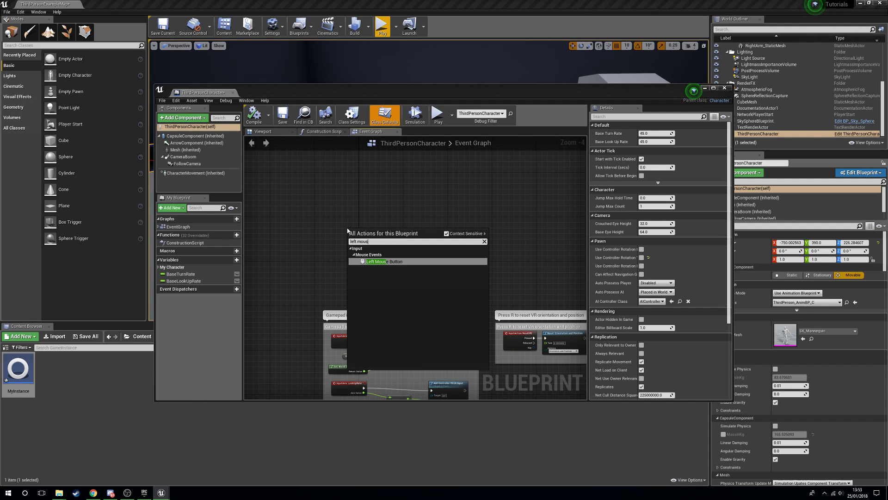
click(376, 261)
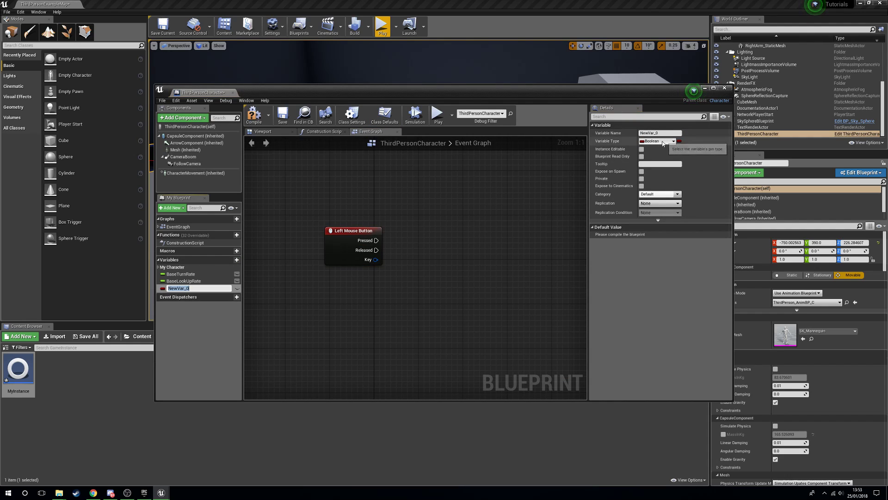
click(657, 141)
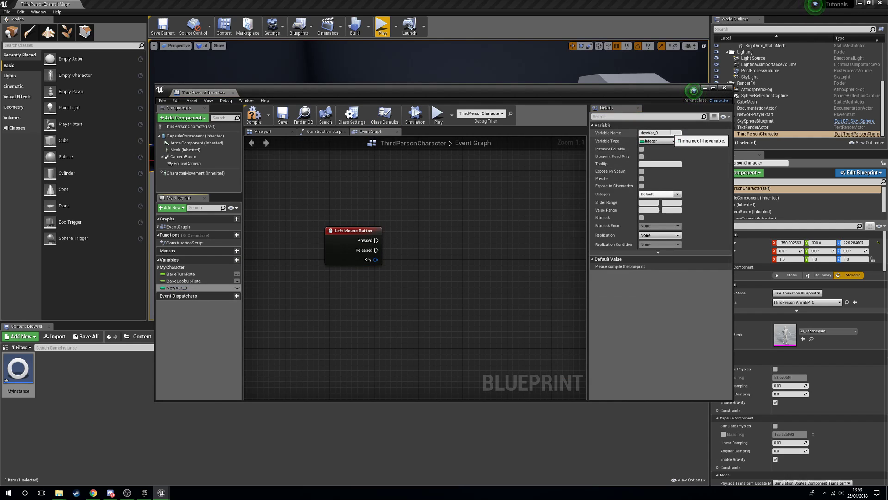
text(Clicks)
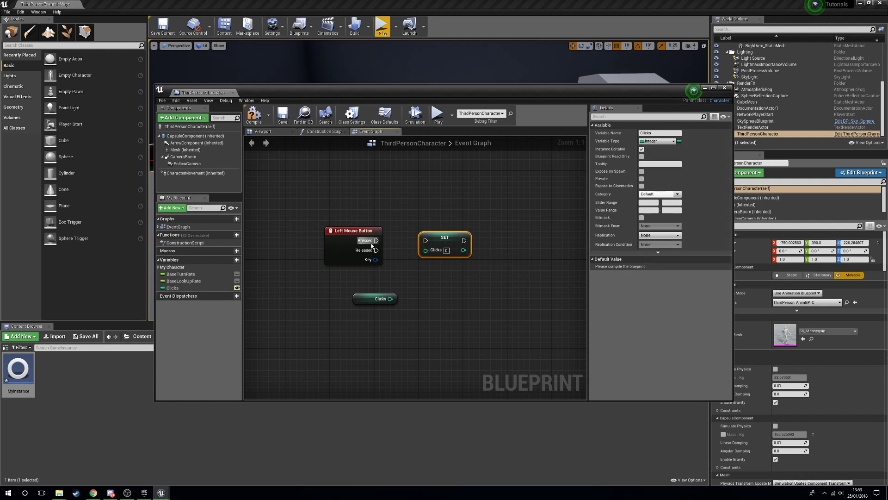
Step: Increment Clicks by one, print its value with Print String, and compile
drag(445, 237, 472, 237)
text(plus)
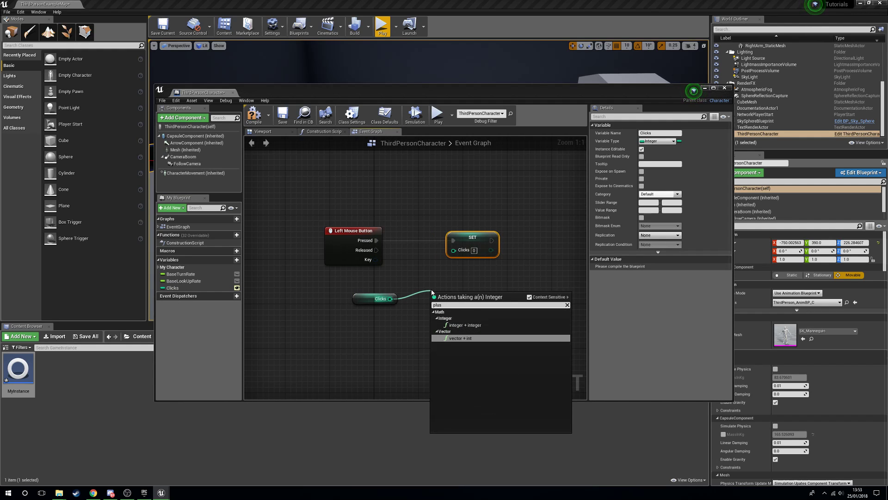
click(461, 339)
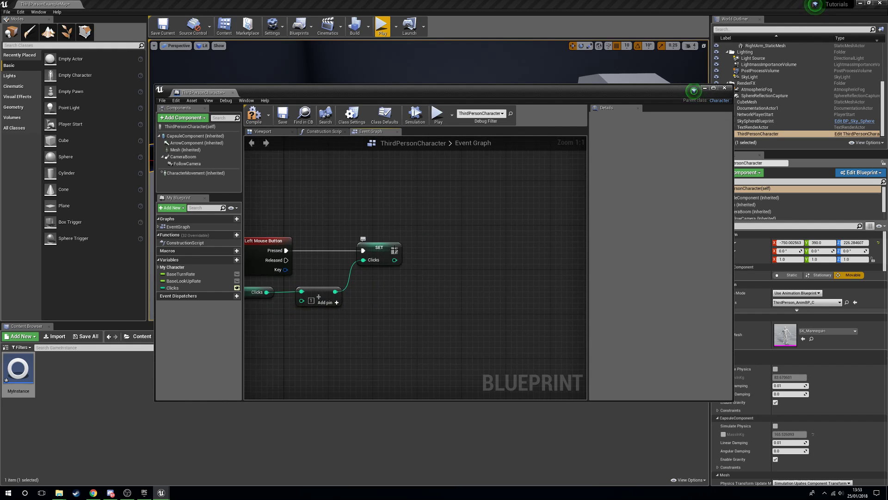
drag(395, 247, 434, 249)
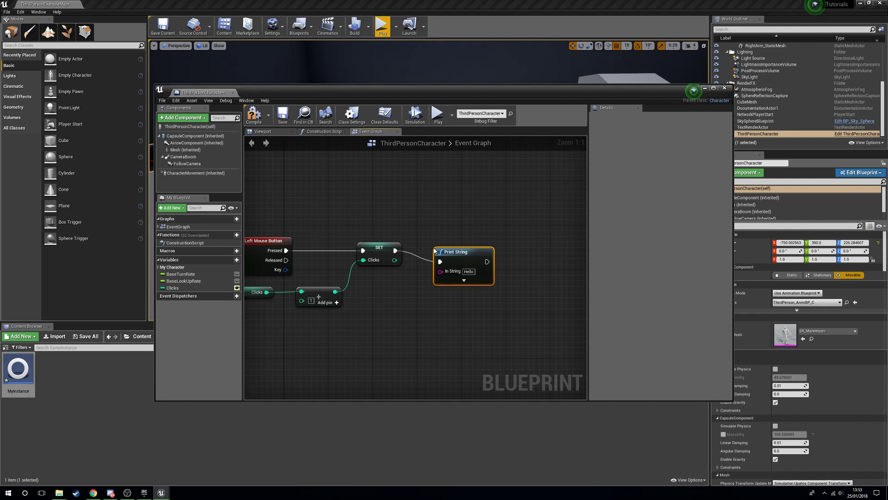
mouse_move(456, 251)
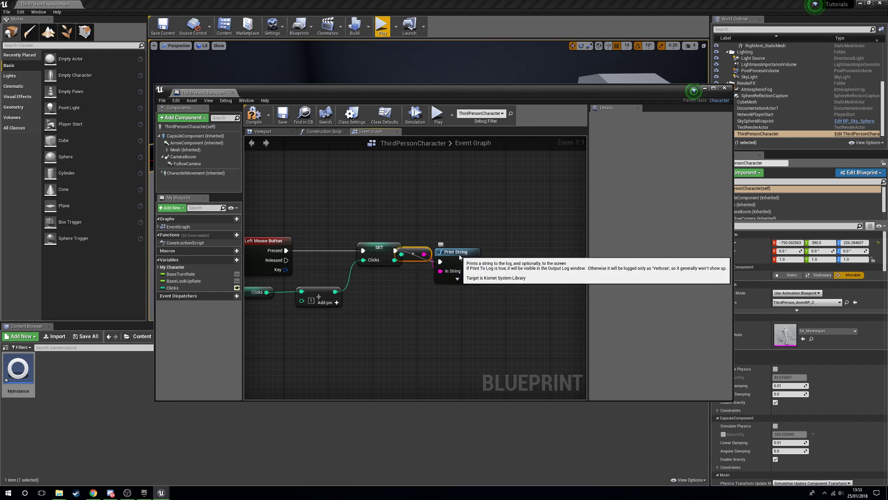
drag(454, 251, 489, 246)
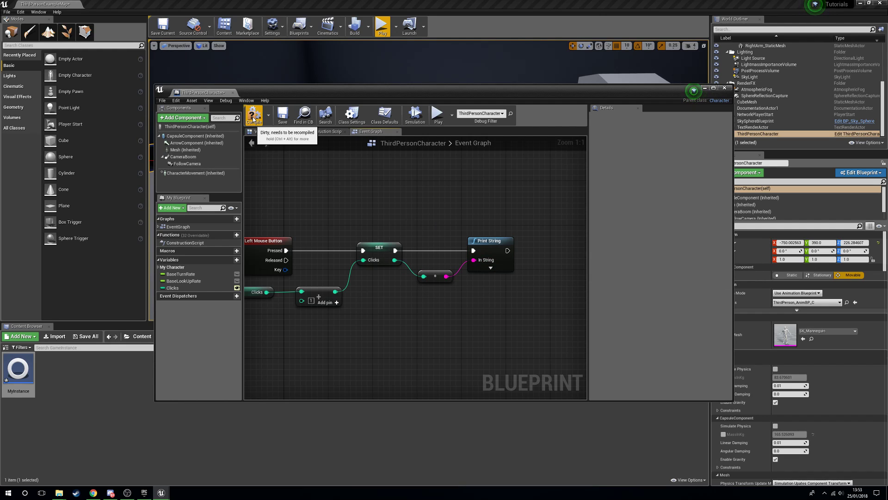
click(254, 116)
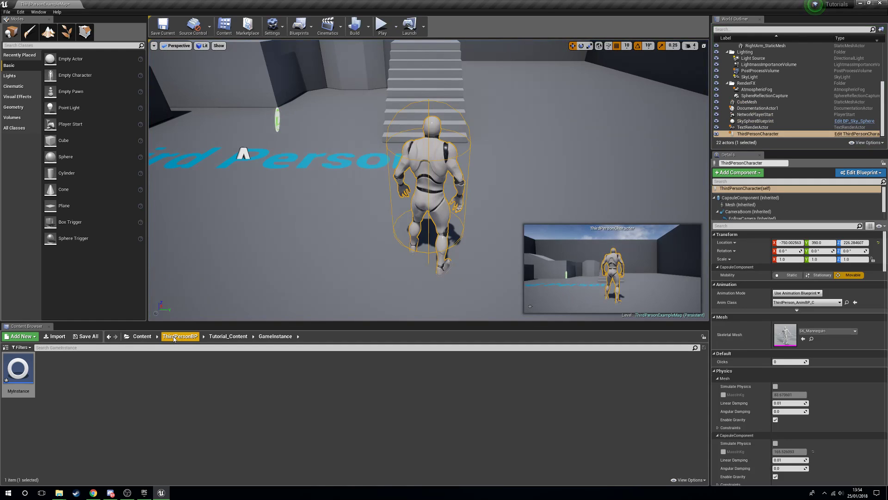
Step: Duplicate ThirdPersonExampleMap from the ThirdPersonBP folder into NewMap
click(179, 336)
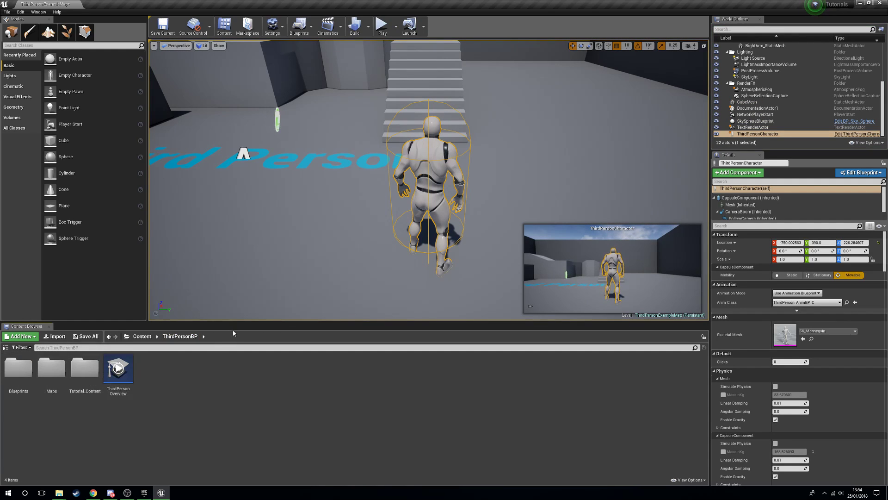
right_click(15, 366)
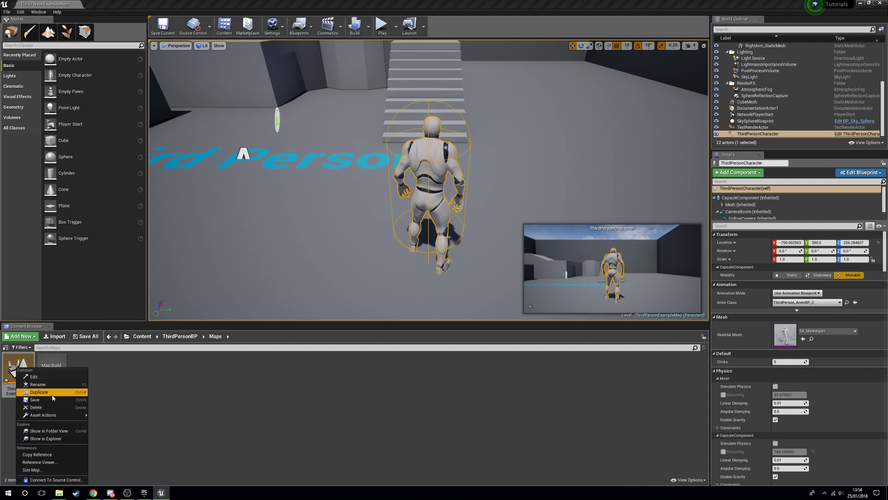
click(39, 392)
text(NewMap)
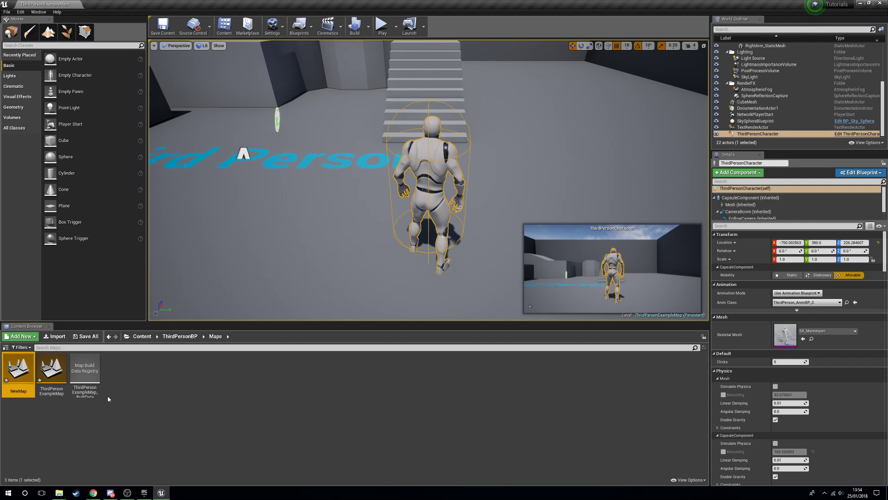
Step: Save all assets, change NewMap's floor text to 'New Map', and save NewMap
click(88, 336)
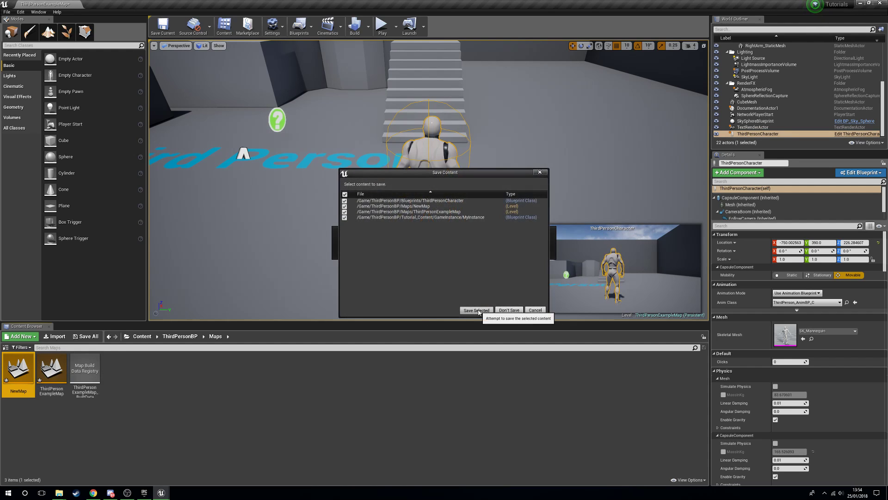
click(476, 310)
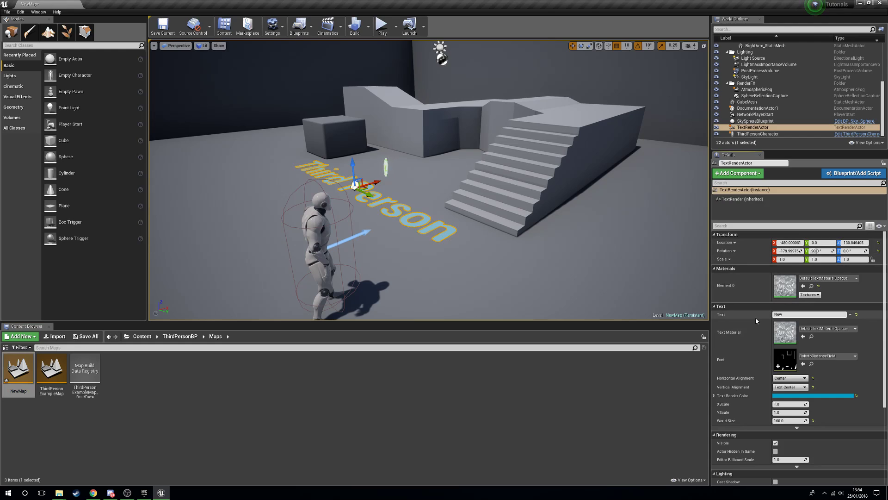
text(New Map)
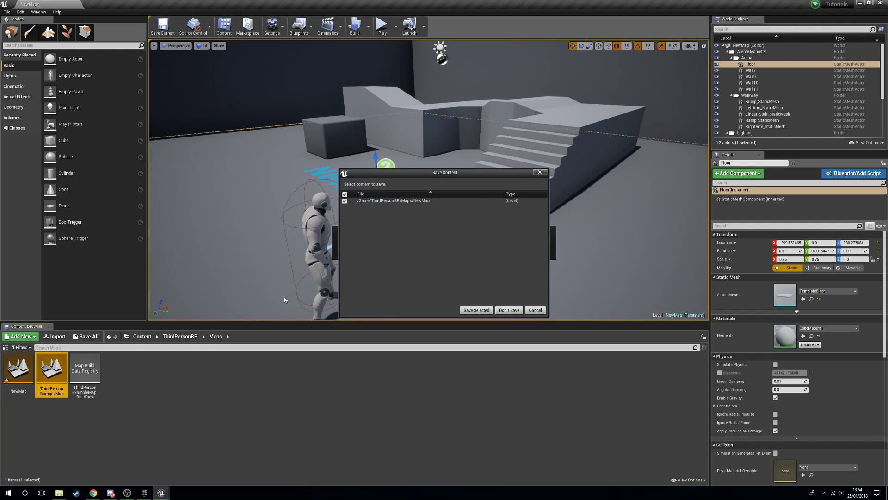
click(508, 310)
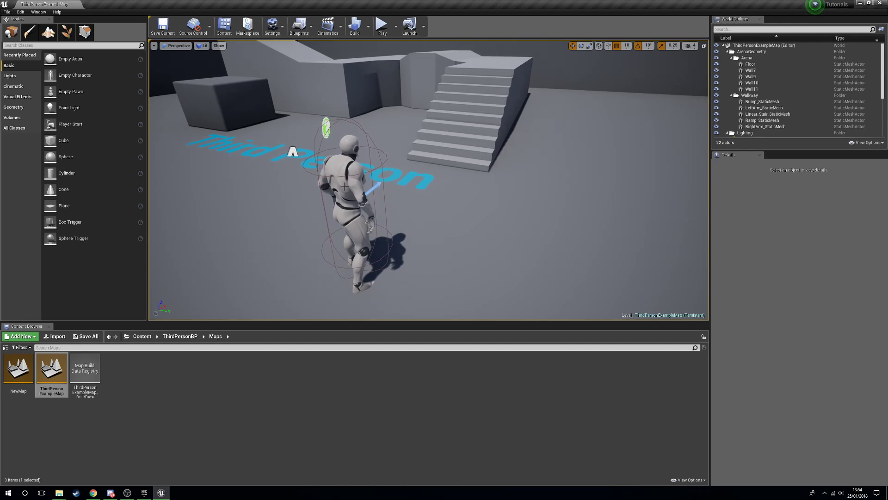
Step: In the character blueprint, connect a Right Mouse Button event to Open Level 'NewMap'
click(340, 187)
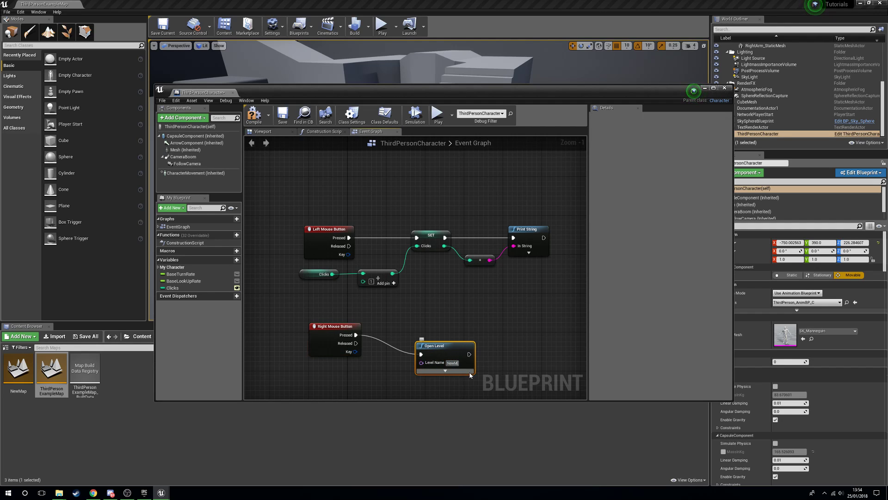
drag(445, 357, 422, 338)
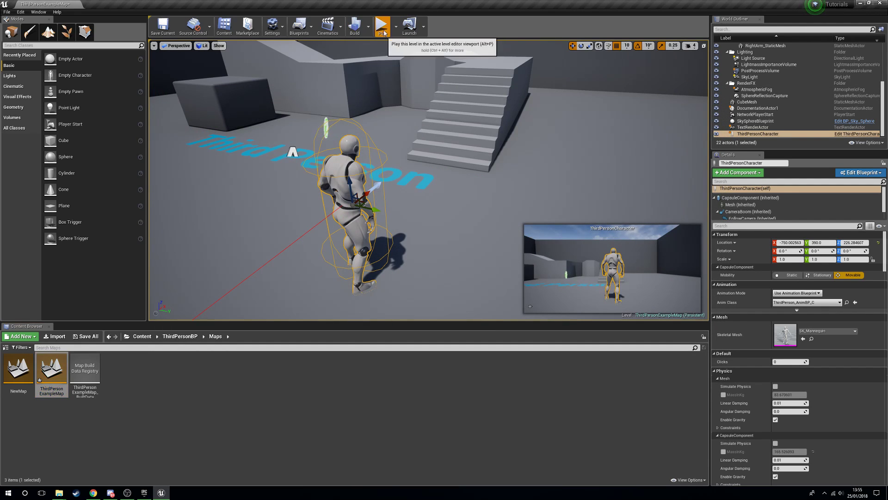
Step: Play and stop a test session, then browse to the GameInstance folder
click(382, 25)
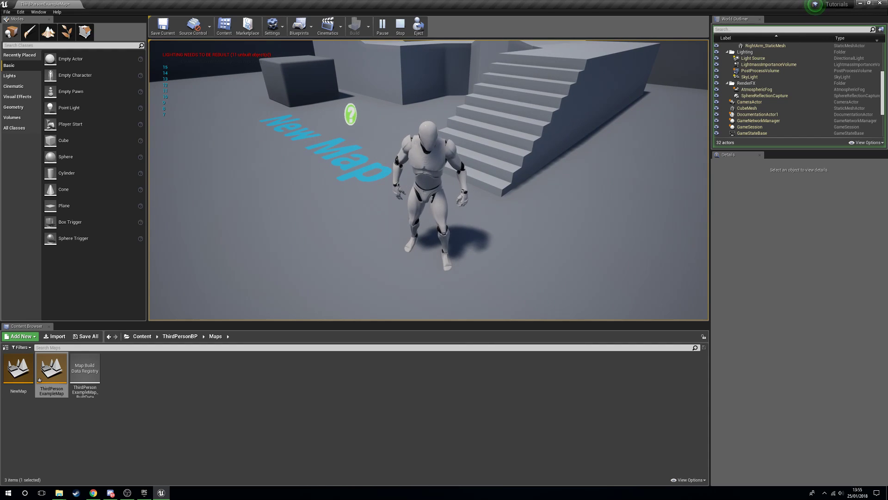
click(400, 25)
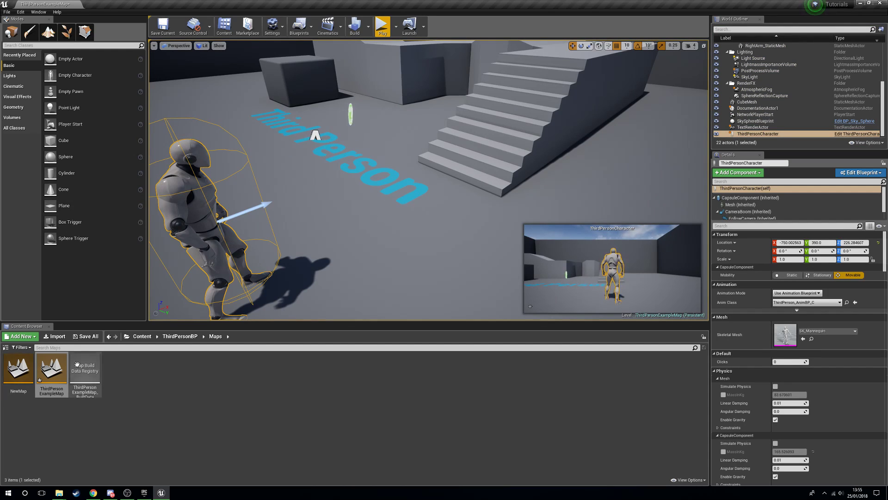
click(179, 336)
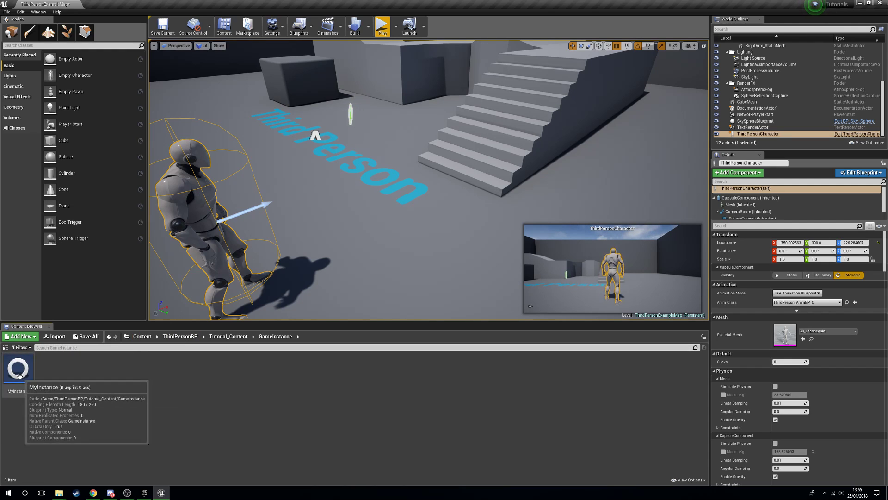
Step: Add an Instance Editable integer variable GI_Clicks to MyInstance and close it
double_click(18, 367)
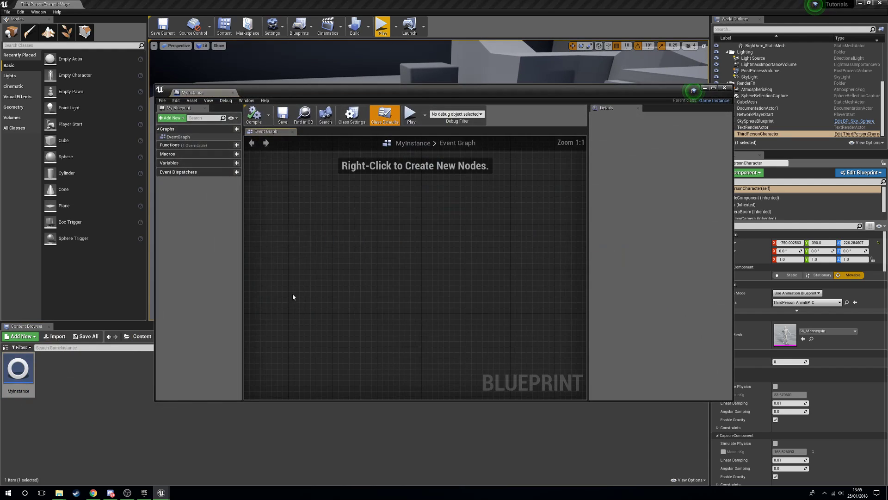
click(236, 163)
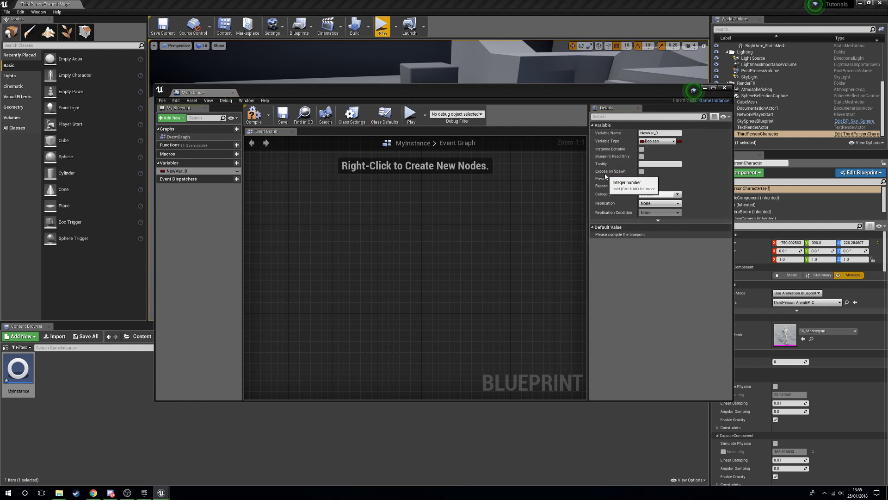
click(657, 141)
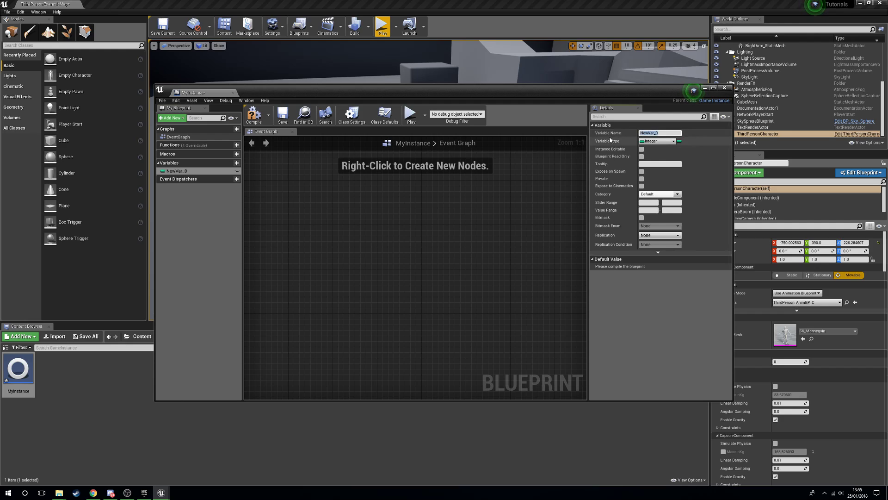
text(GL)
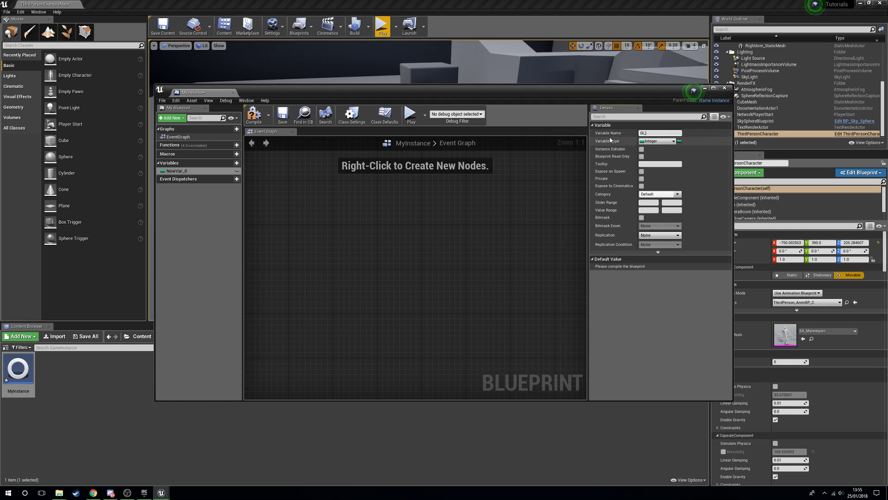
text(GI_Clicks)
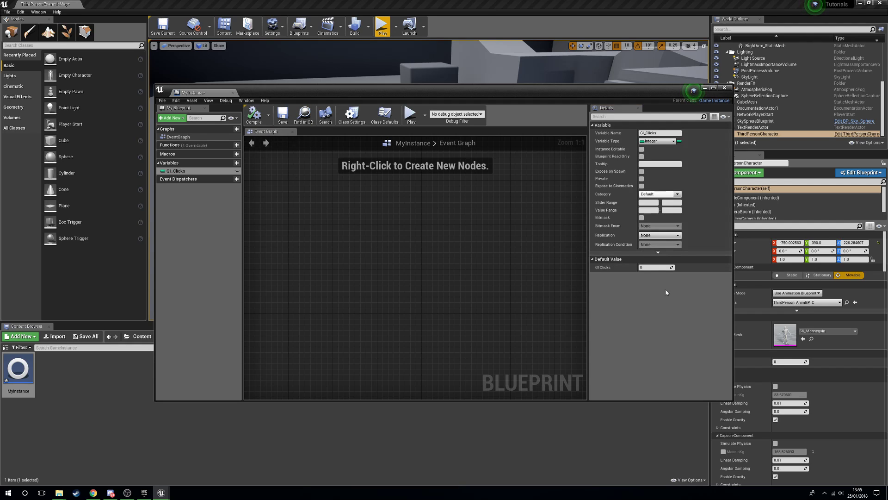
click(641, 156)
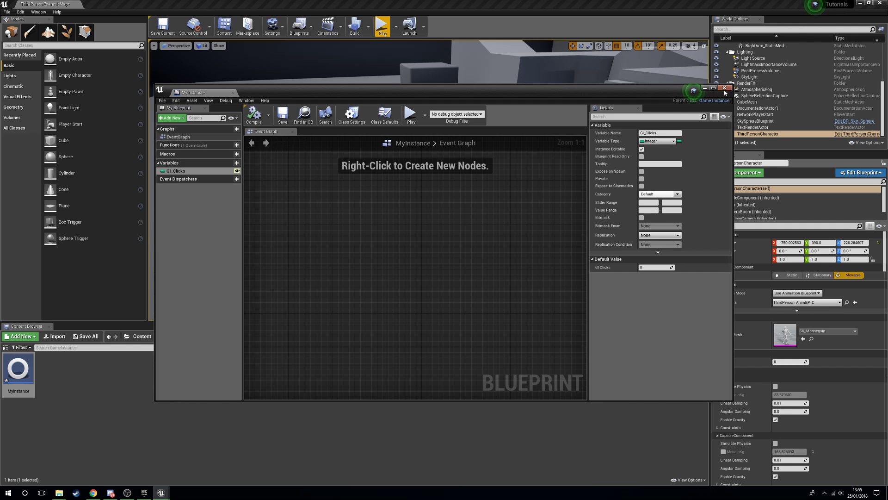
click(724, 88)
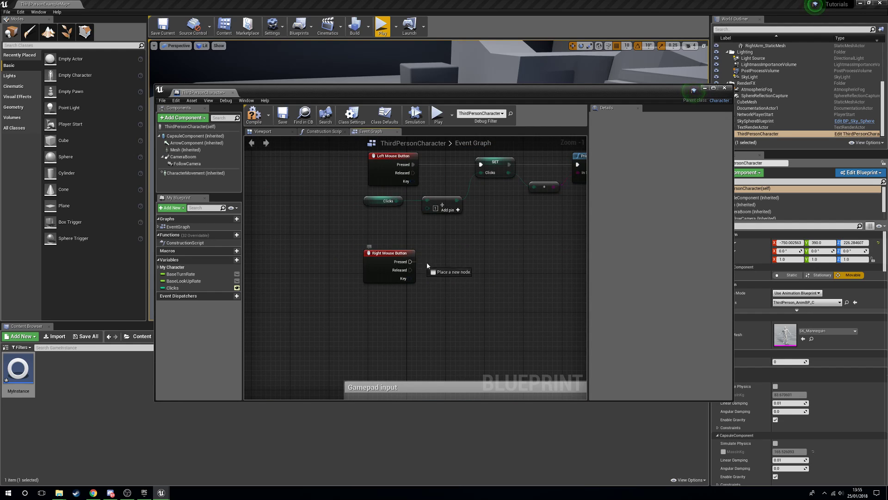
Step: On right-click, cast Get Game Instance to MyInstance, set GI Clicks from Clicks, and compile
drag(409, 261, 447, 272)
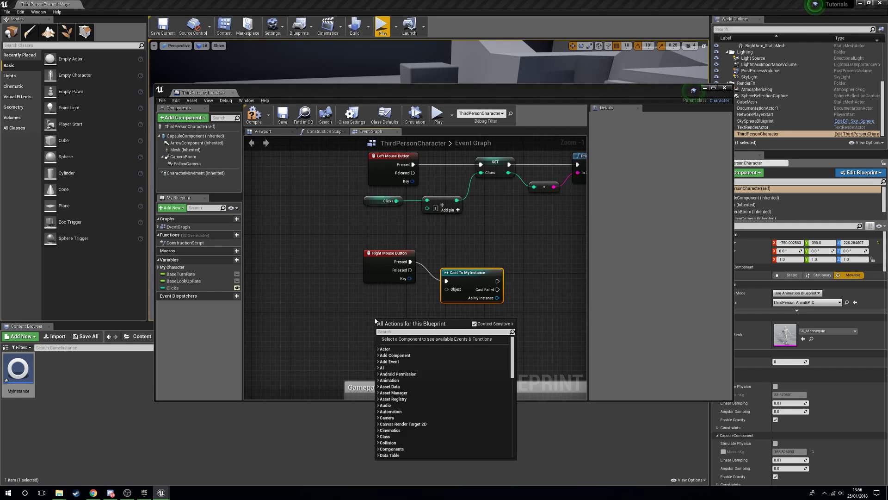
text(get game)
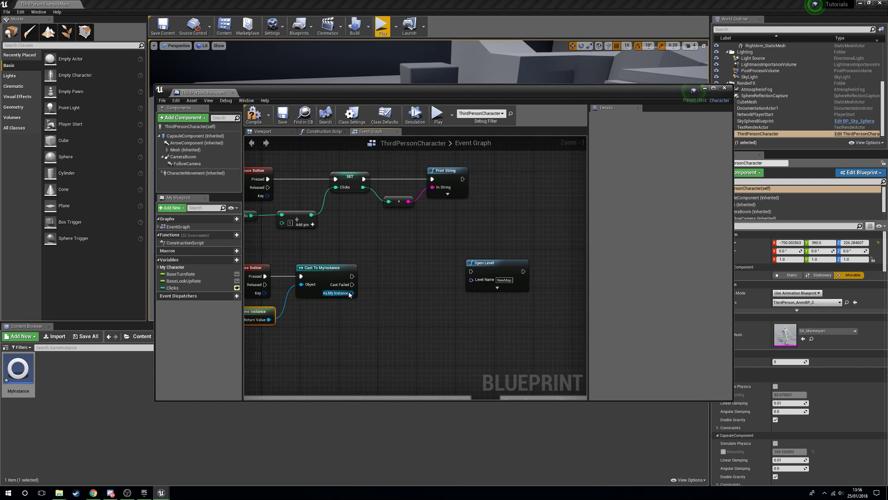
drag(354, 293, 374, 312)
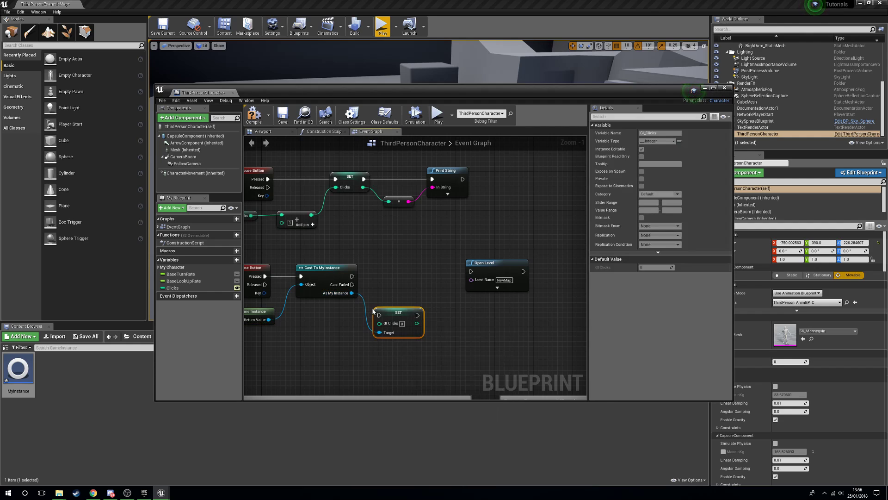
drag(399, 323, 417, 278)
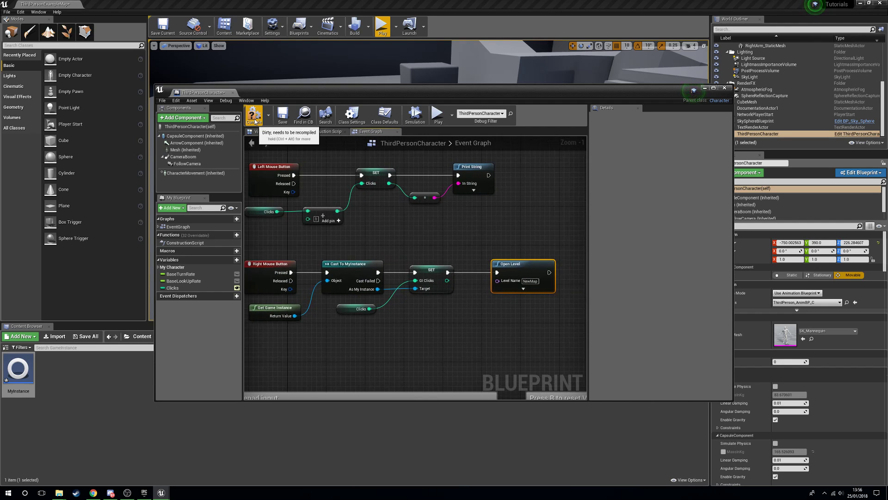
click(254, 116)
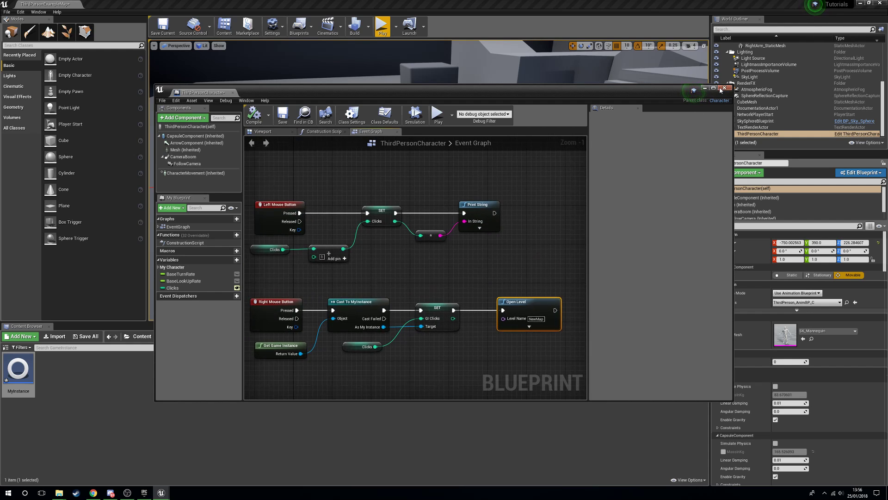
click(382, 23)
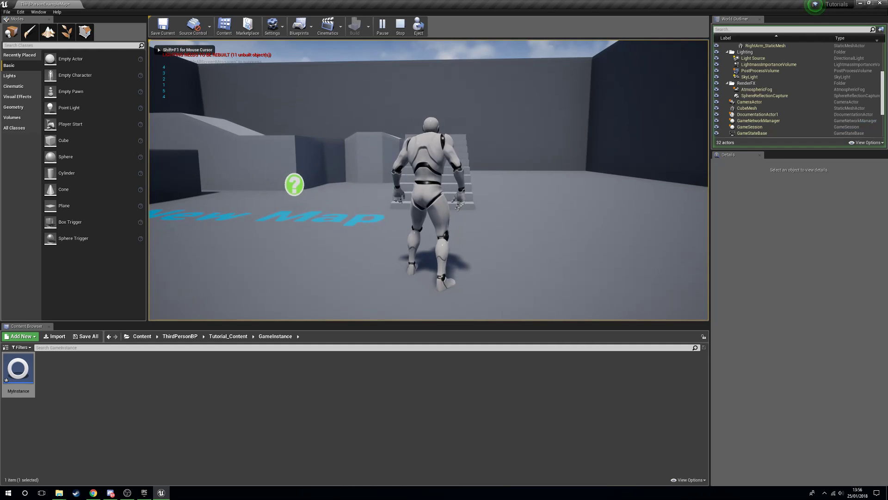
click(432, 170)
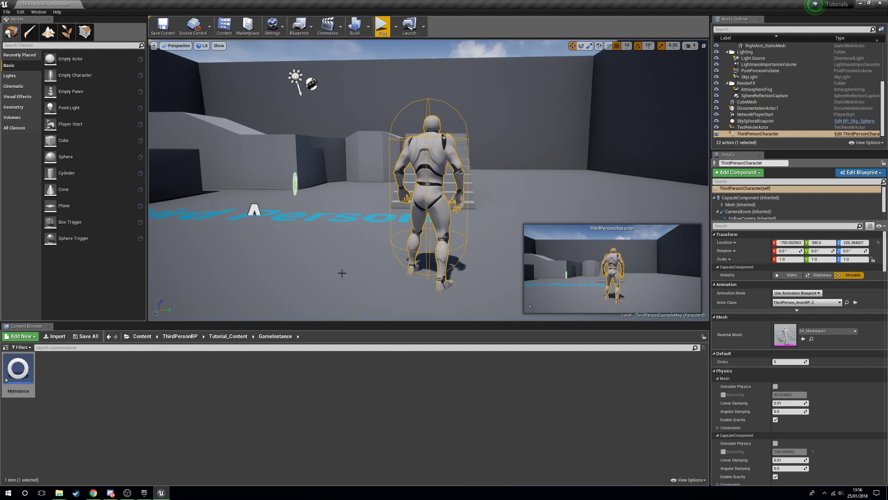
click(859, 172)
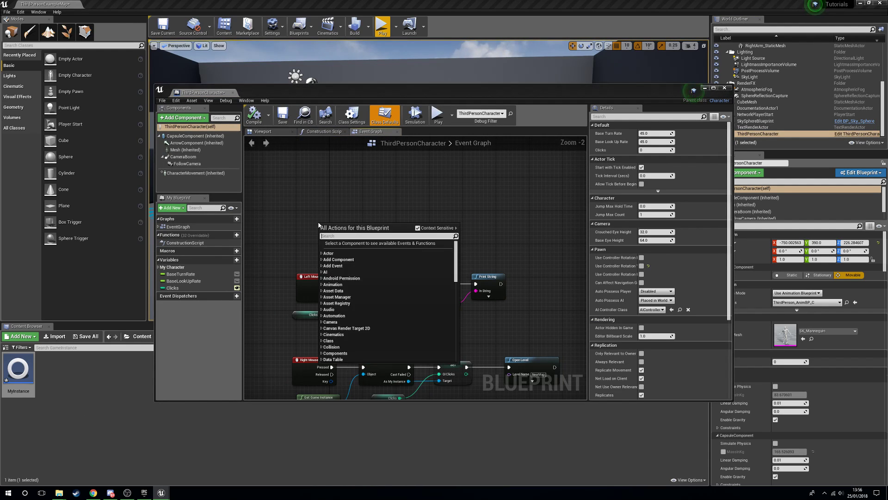
Step: Wire Event BeginPlay to Cast To MyInstance via Get Game Instance, then close the character blueprint
text(be)
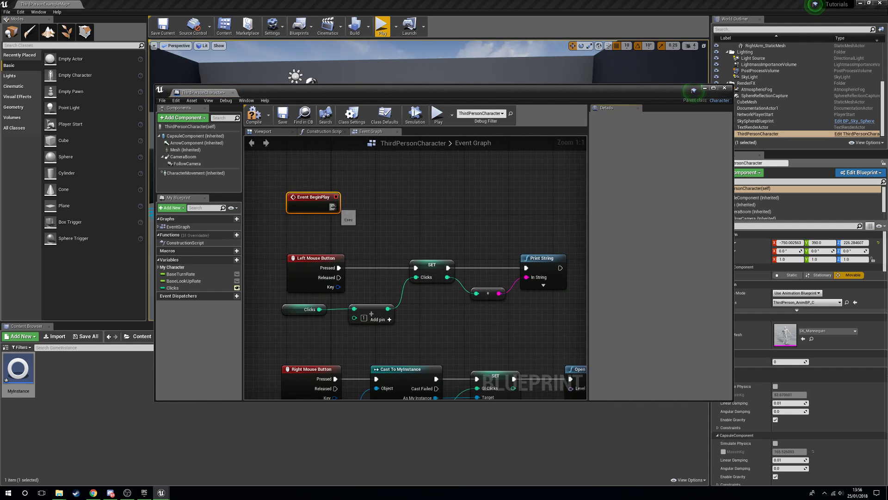
drag(336, 205, 391, 213)
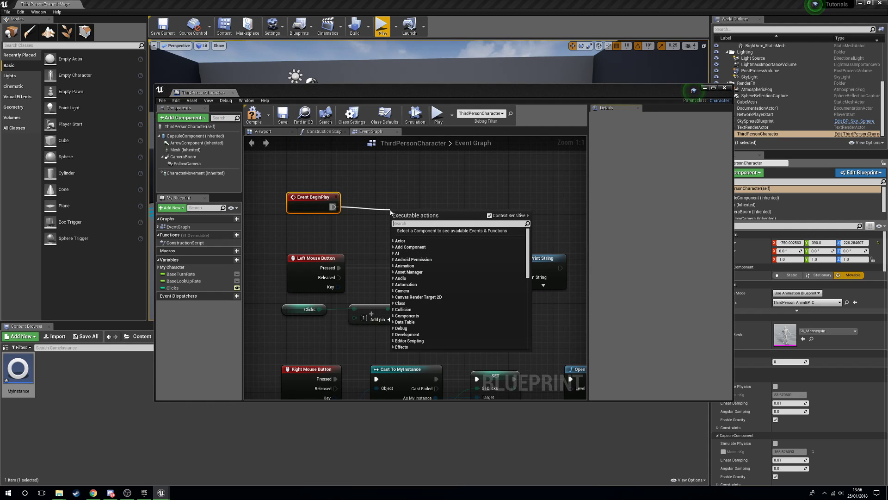
text(cast to)
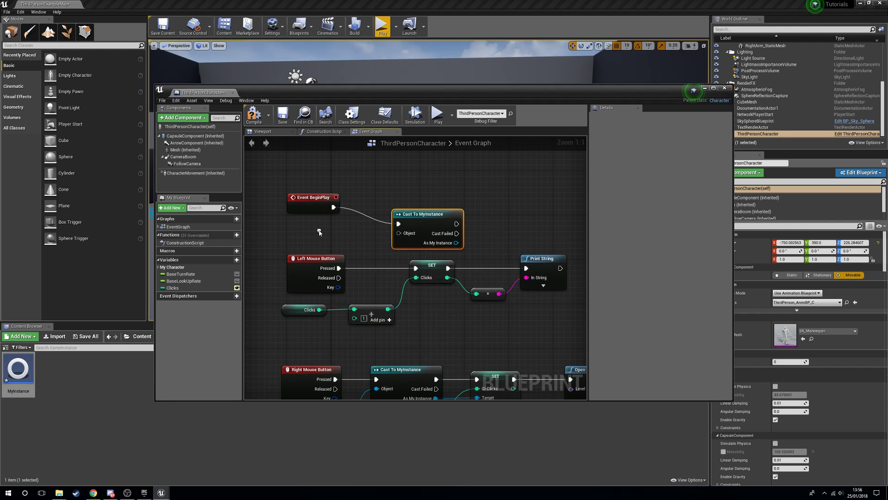
text(get game ins)
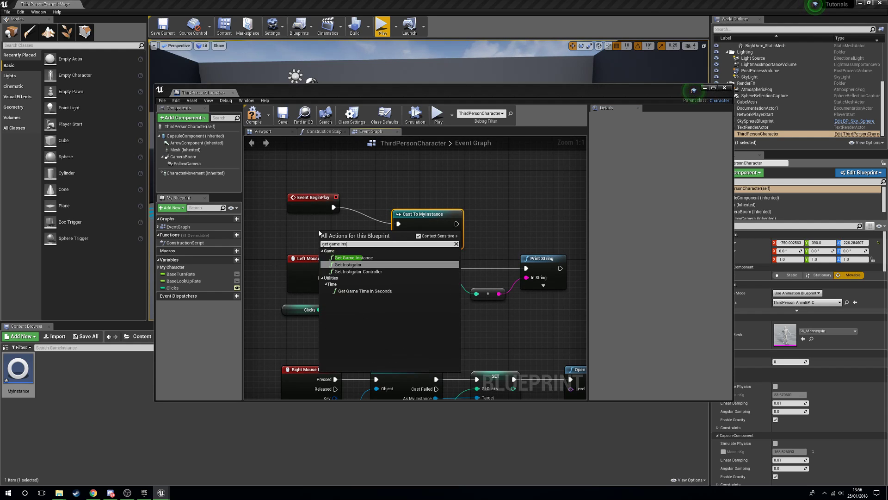
click(348, 258)
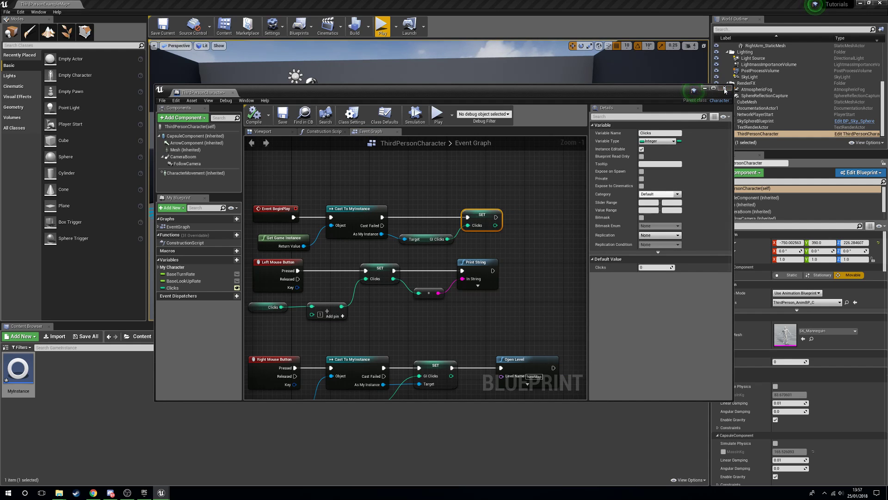
click(723, 88)
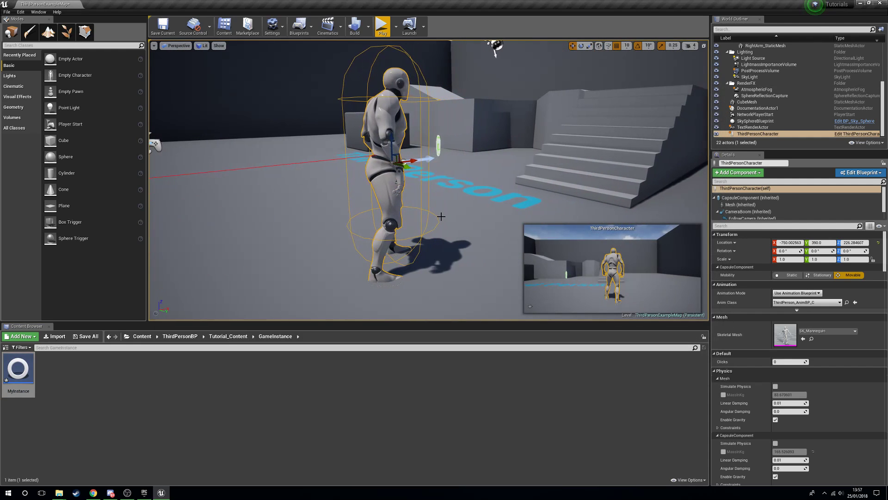
click(381, 24)
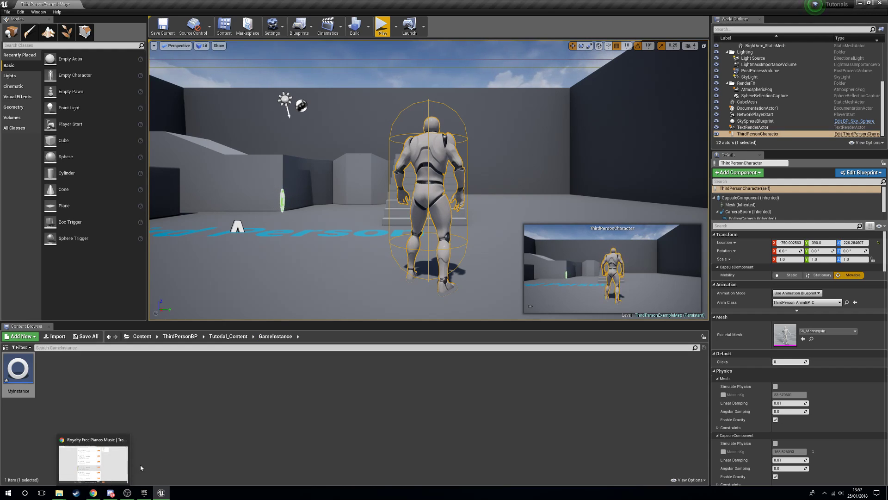
click(439, 4)
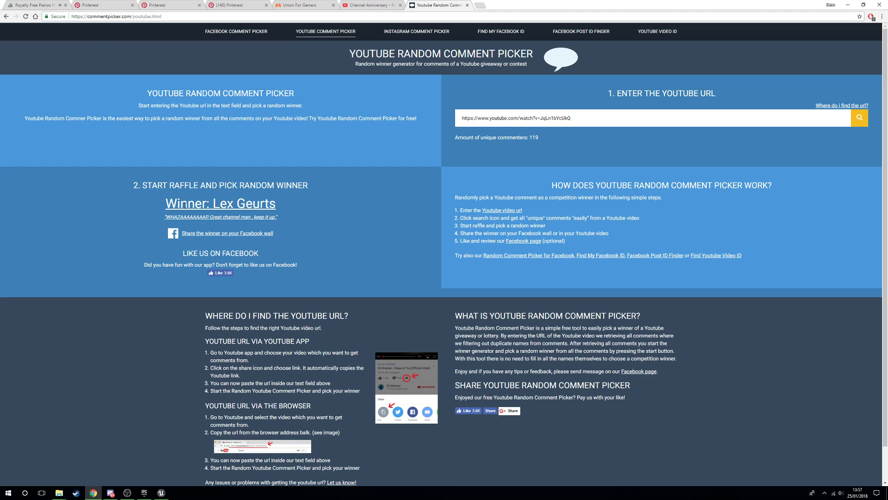
mouse_move(190, 224)
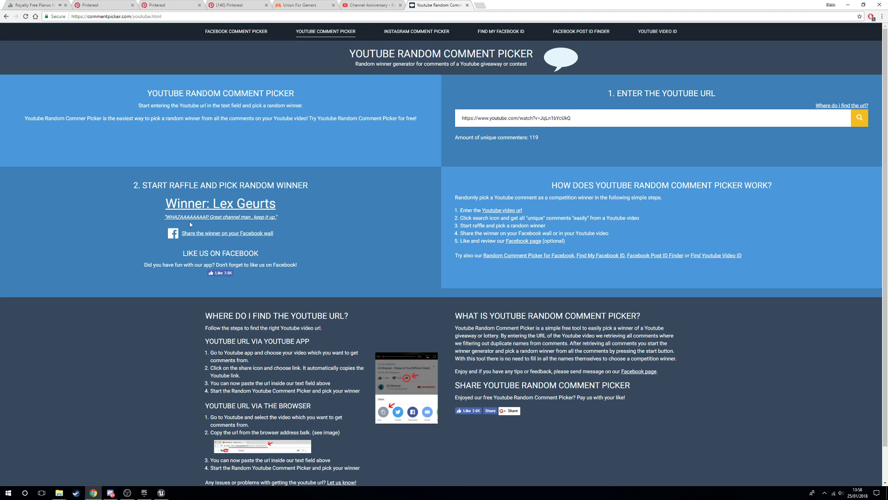
mouse_move(325, 221)
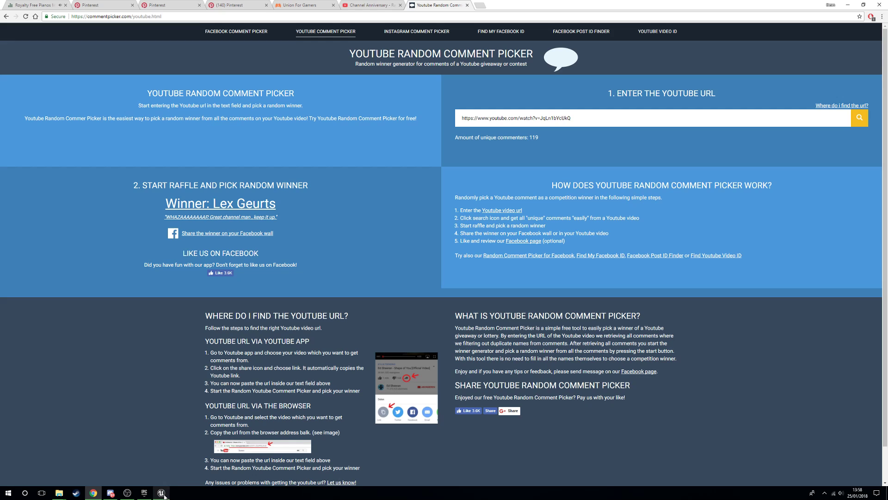
click(161, 492)
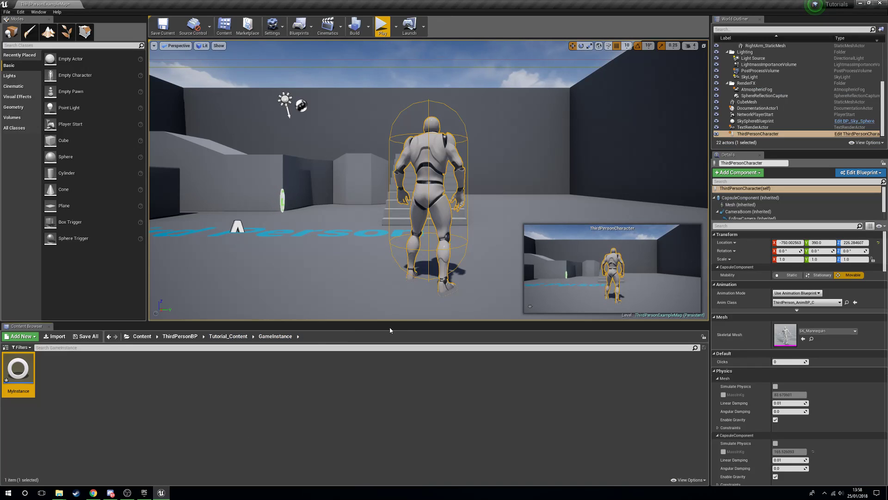
mouse_move(829, 494)
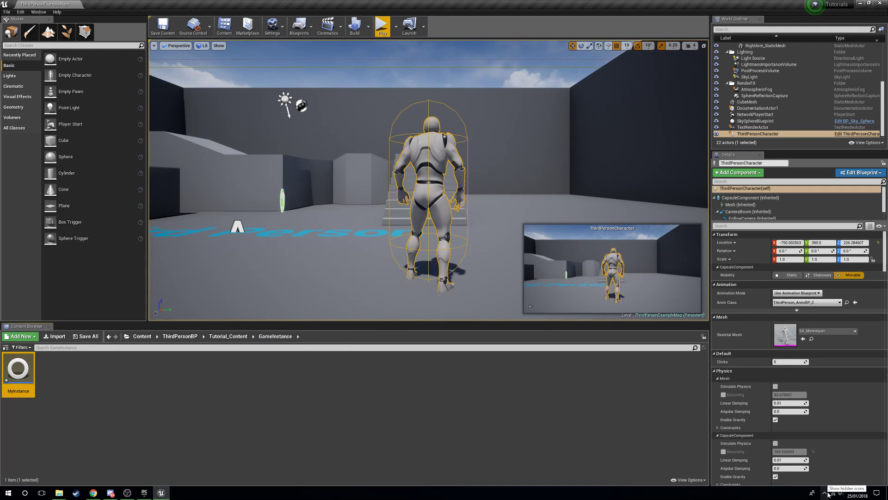